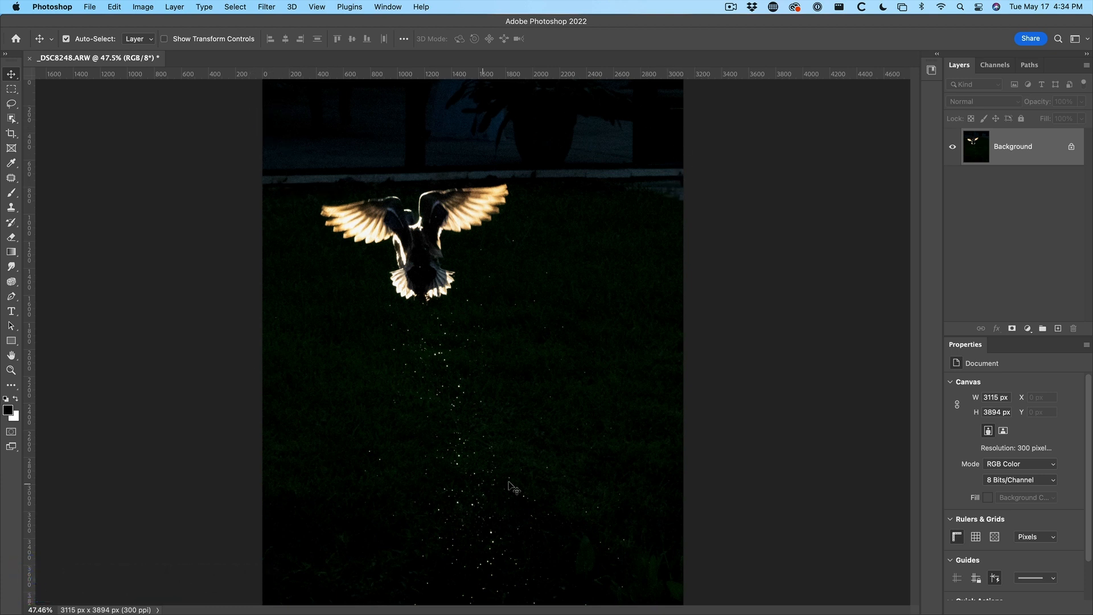
{"action": "mouse_move", "coordinate": [246, 296]}
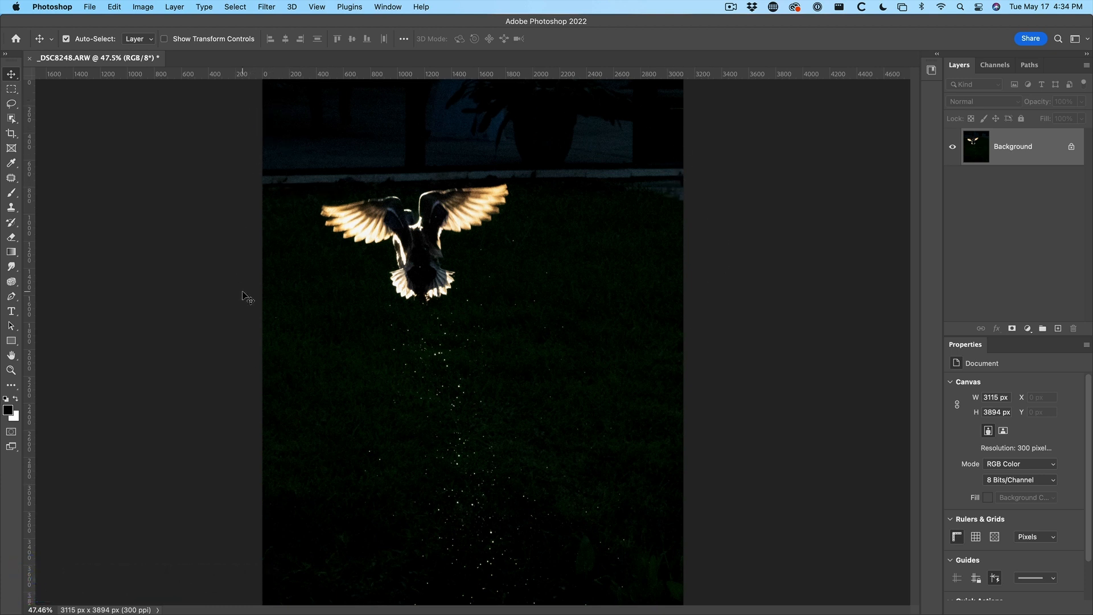
{"action": "mouse_move", "coordinate": [102, 114]}
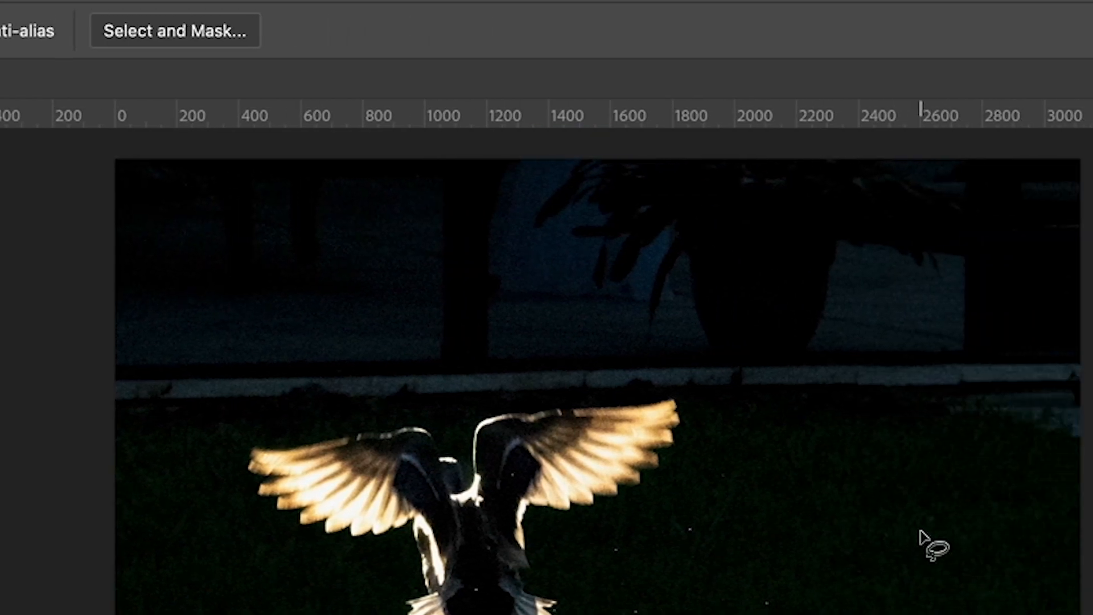
{"action": "mouse_move", "coordinate": [73, 154]}
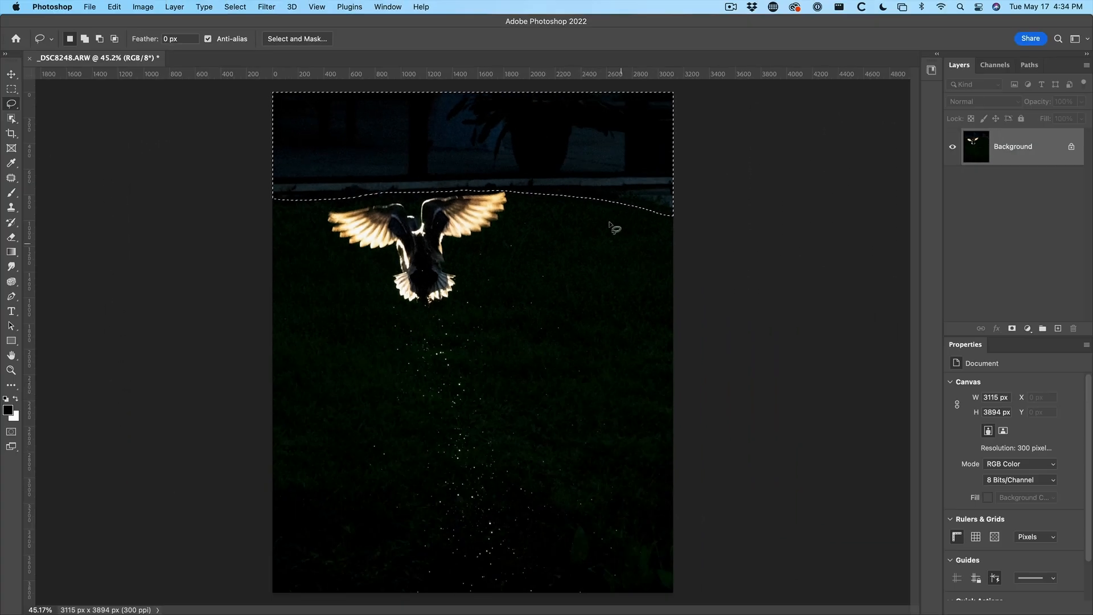
{"action": "mouse_move", "coordinate": [356, 148]}
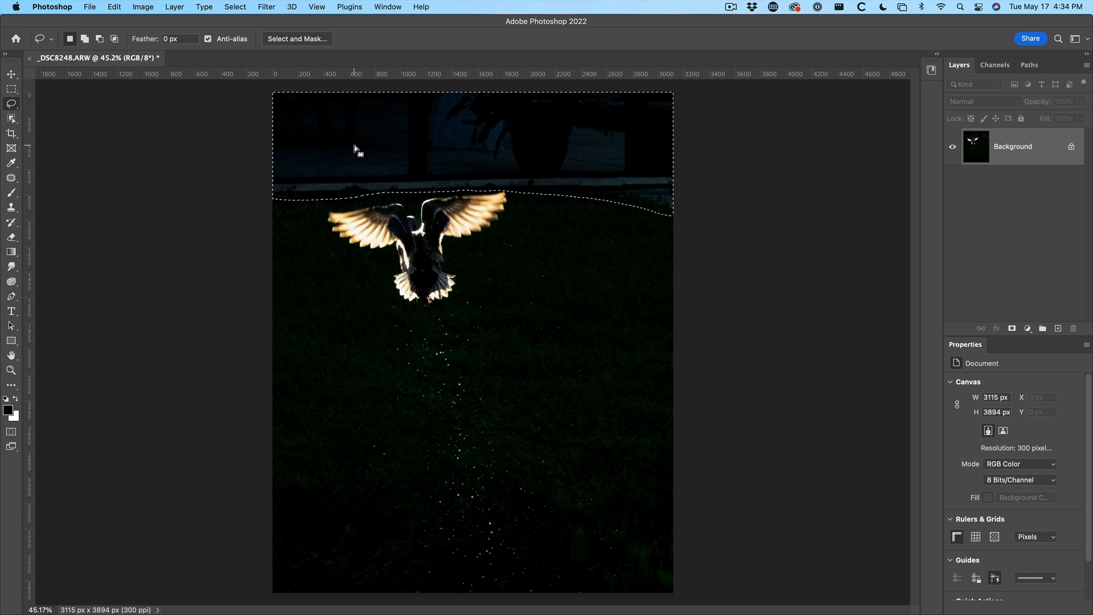
{"action": "mouse_move", "coordinate": [749, 320]}
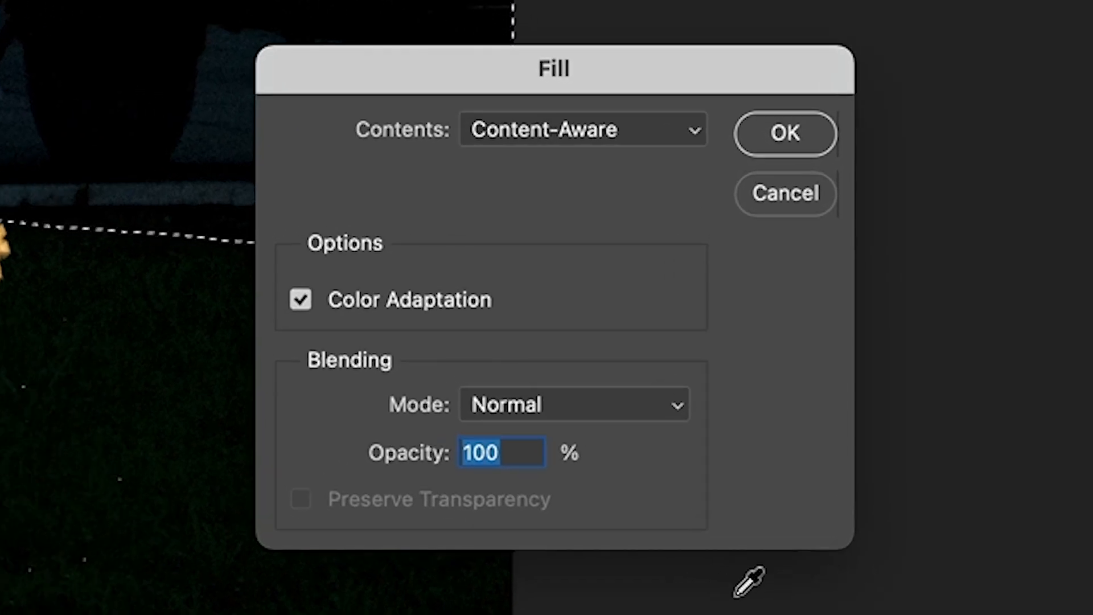
Apply Edit > Fill with Content-Aware contents and Color Adaptation on to the background selection.
{"action": "left_click", "coordinate": [583, 130]}
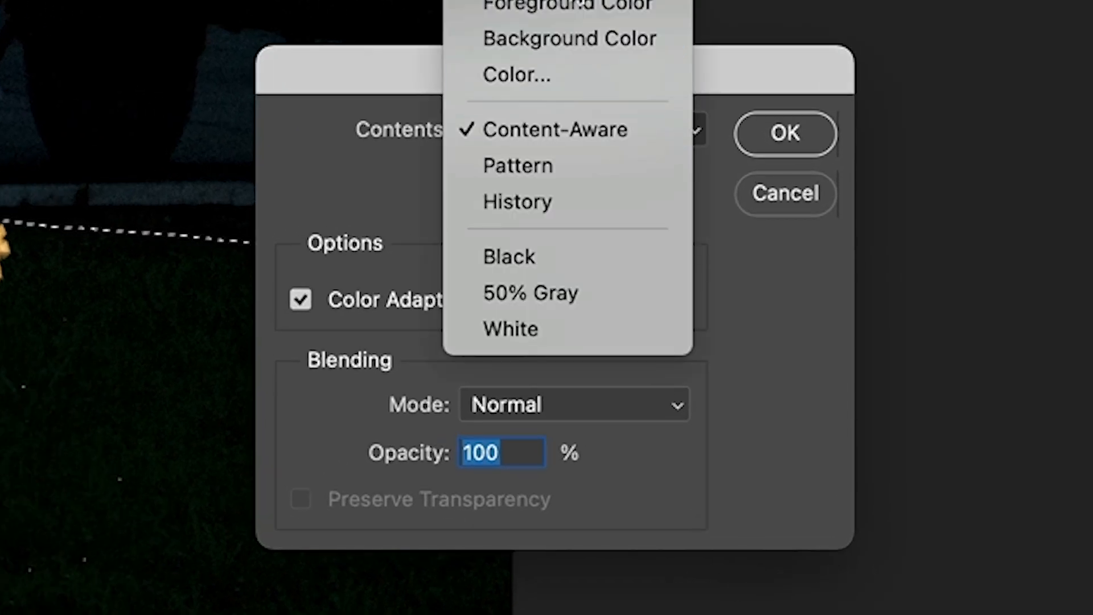
{"action": "left_click", "coordinate": [555, 130]}
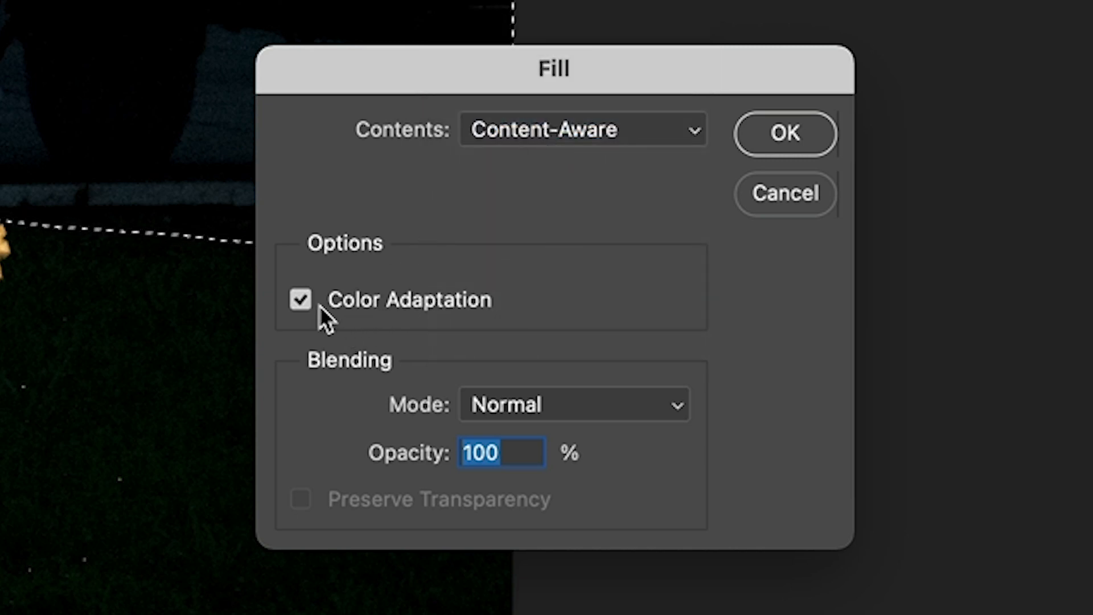
{"action": "mouse_move", "coordinate": [640, 286]}
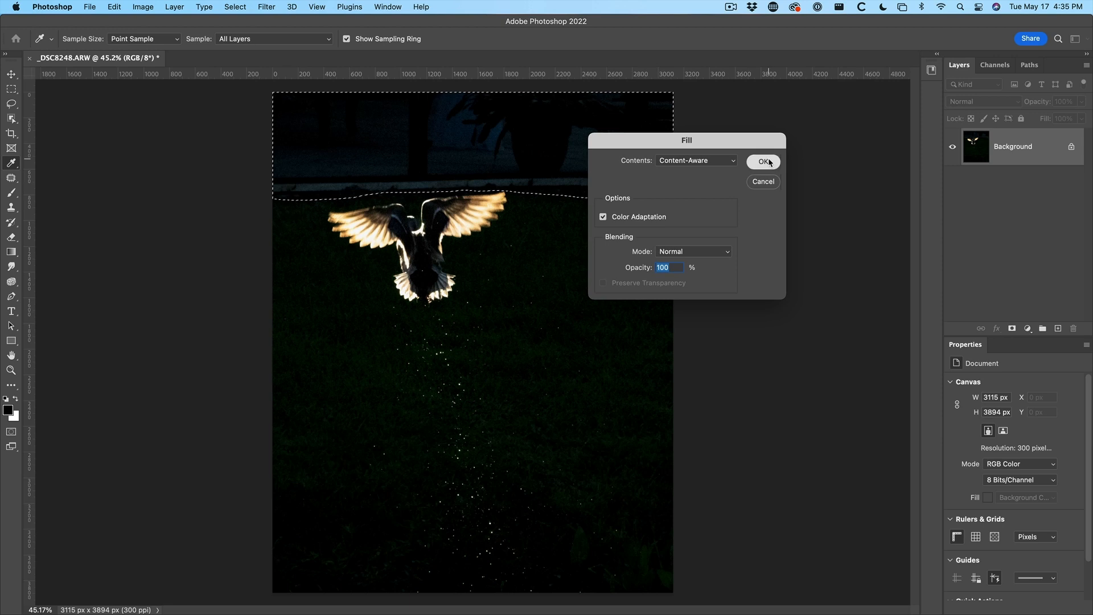
{"action": "left_click", "coordinate": [763, 162]}
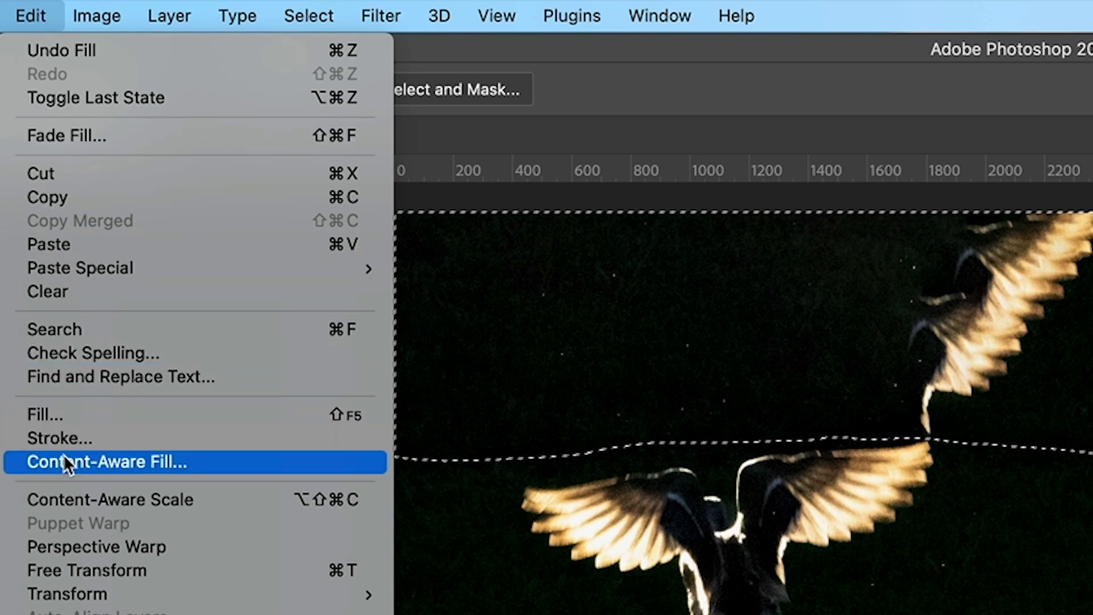
Launch the Content-Aware Fill workspace on the background selection via Edit > Content-Aware Fill.
{"action": "left_click", "coordinate": [106, 462]}
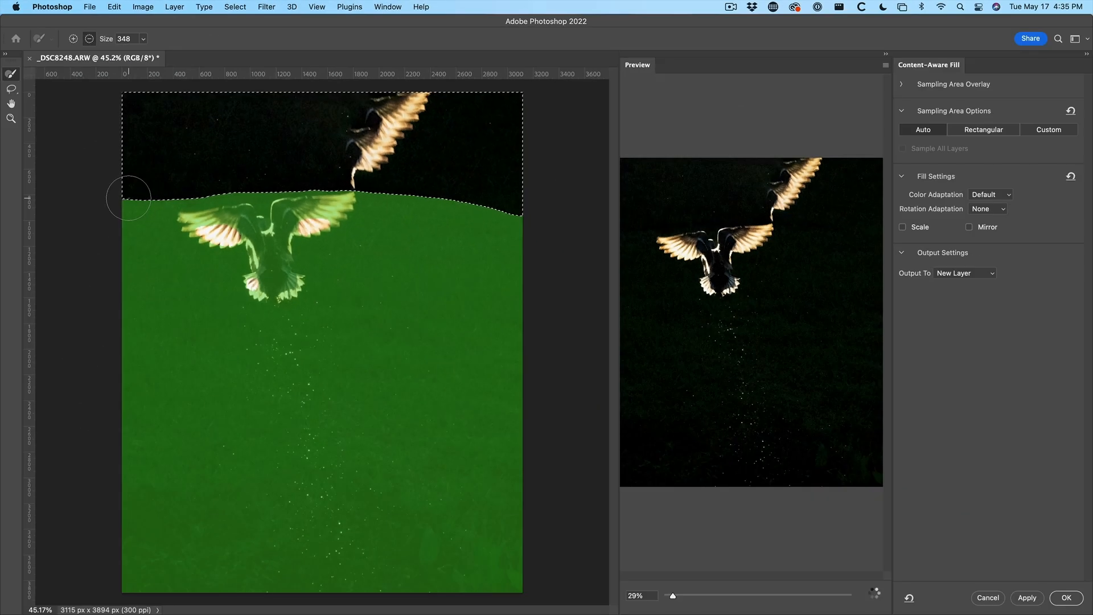
Paint the duck out of the green sampling overlay with the subtract Sampling Brush.
{"action": "left_click_drag", "start_coordinate": [673, 595], "coordinate": [732, 594]}
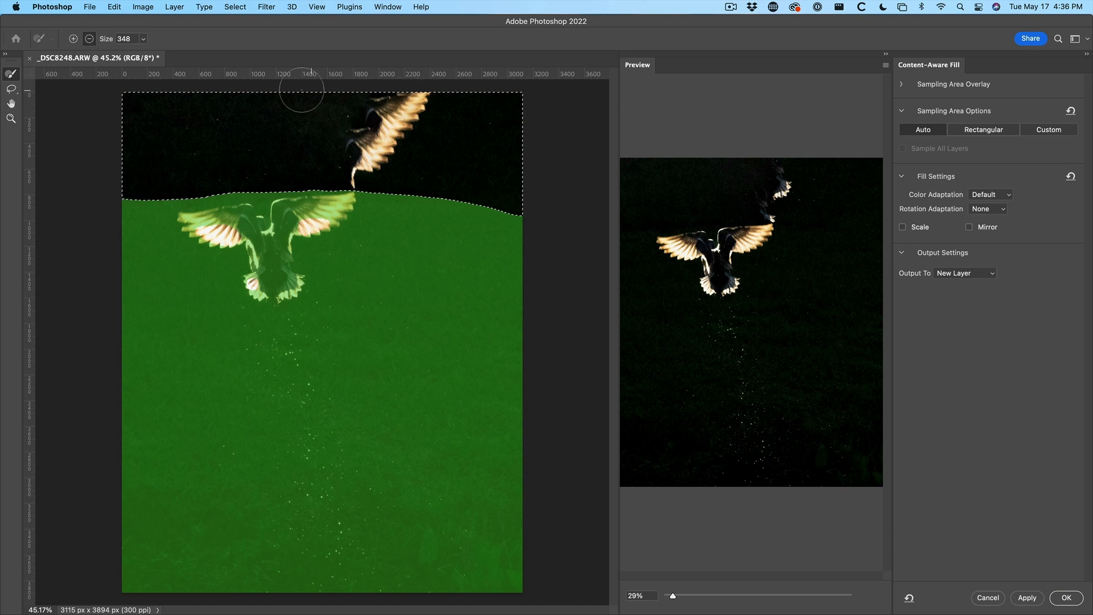
{"action": "mouse_move", "coordinate": [410, 162]}
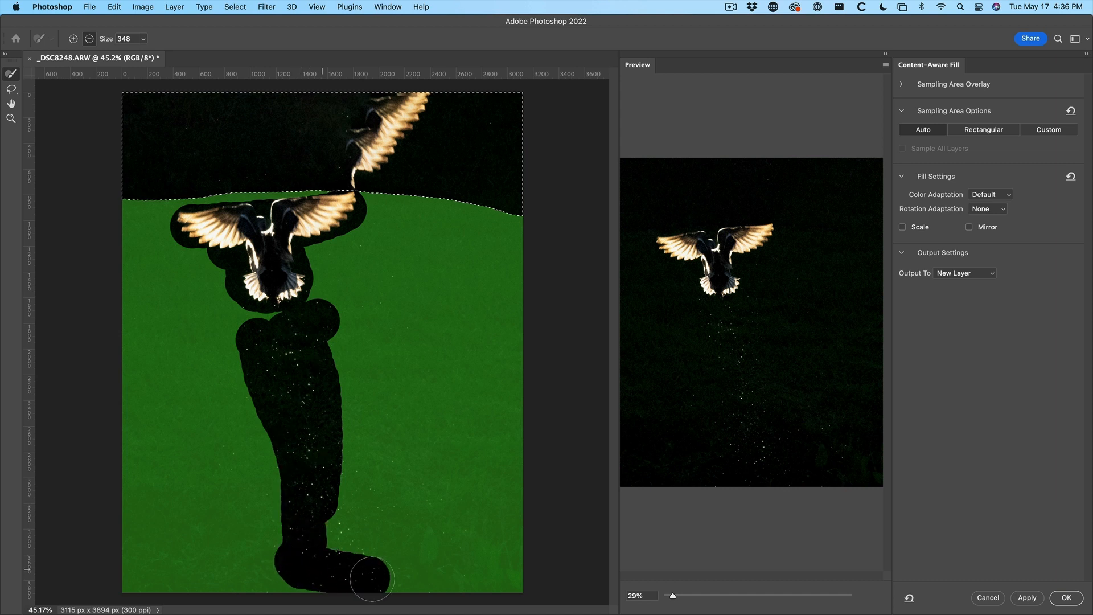
Remove the whole sparkle trail, down to the image bottom, from the sampling area.
{"action": "left_click_drag", "start_coordinate": [371, 579], "coordinate": [321, 520]}
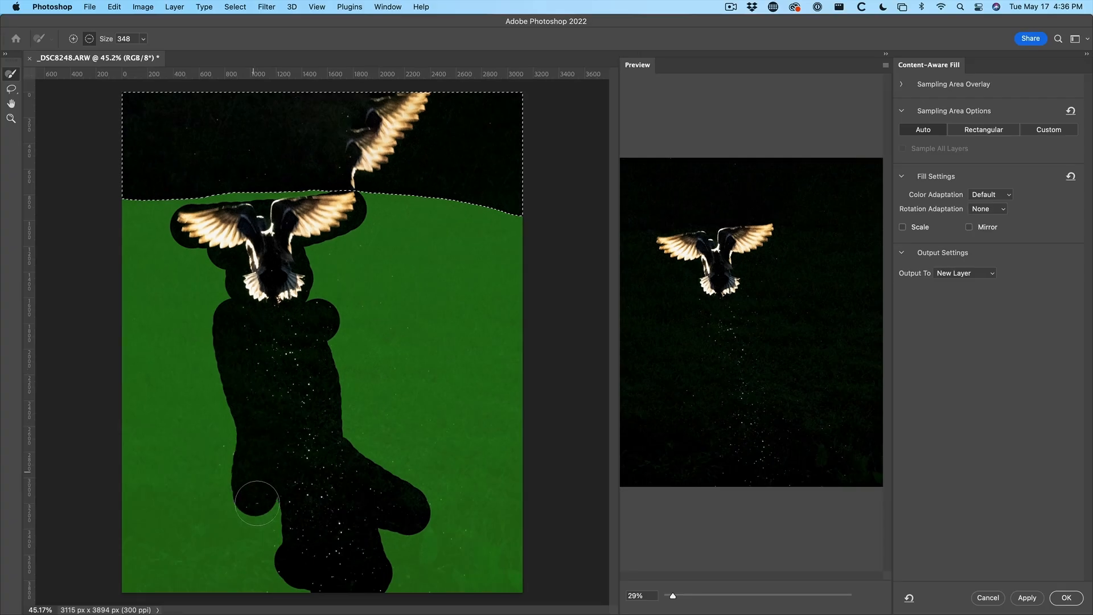
{"action": "left_click_drag", "start_coordinate": [258, 503], "coordinate": [429, 548]}
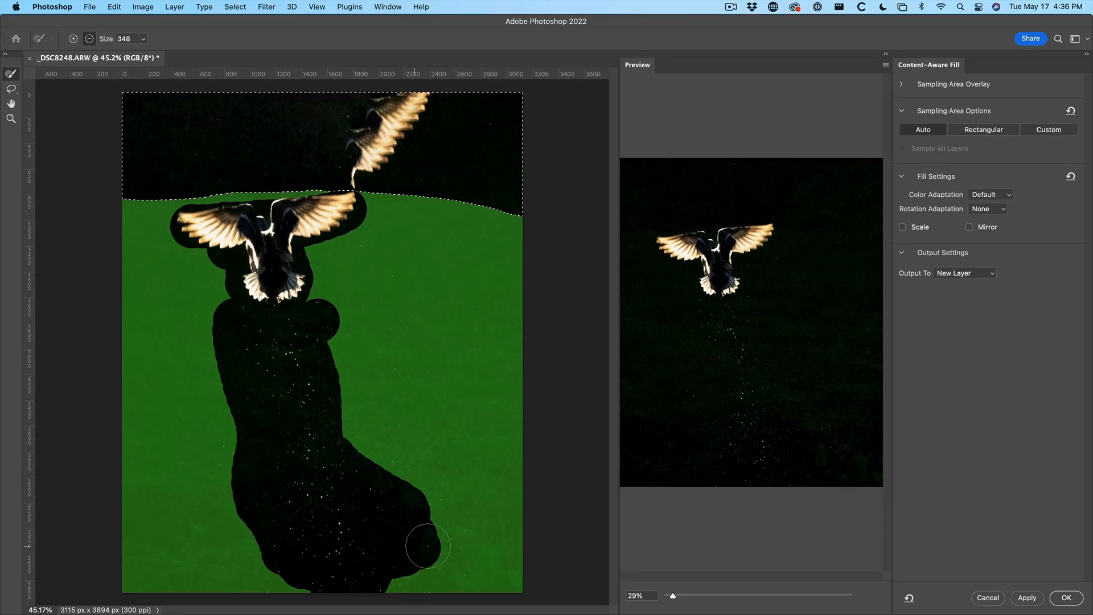
{"action": "left_click_drag", "start_coordinate": [429, 547], "coordinate": [328, 459]}
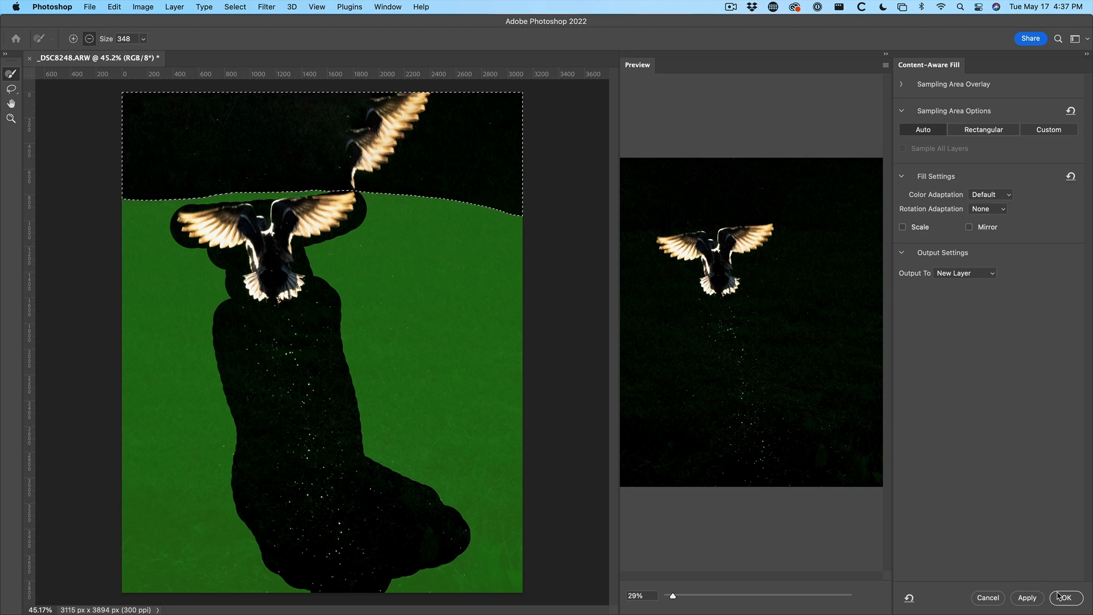
Commit the refined content-aware fill, outputting it to a new Background copy layer.
{"action": "left_click", "coordinate": [1065, 598]}
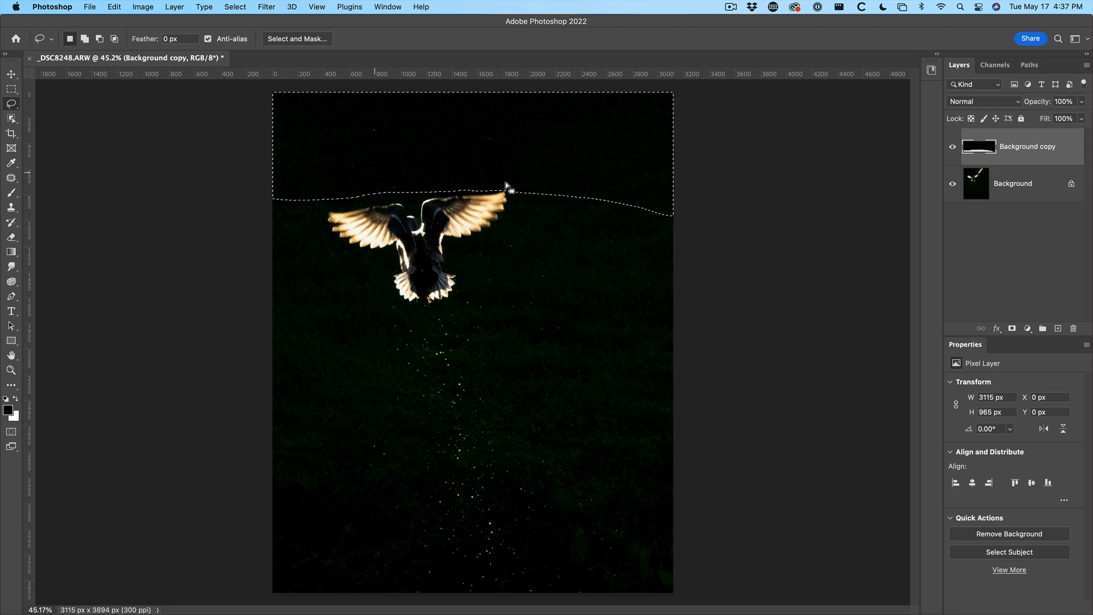
{"action": "left_click", "coordinate": [12, 177]}
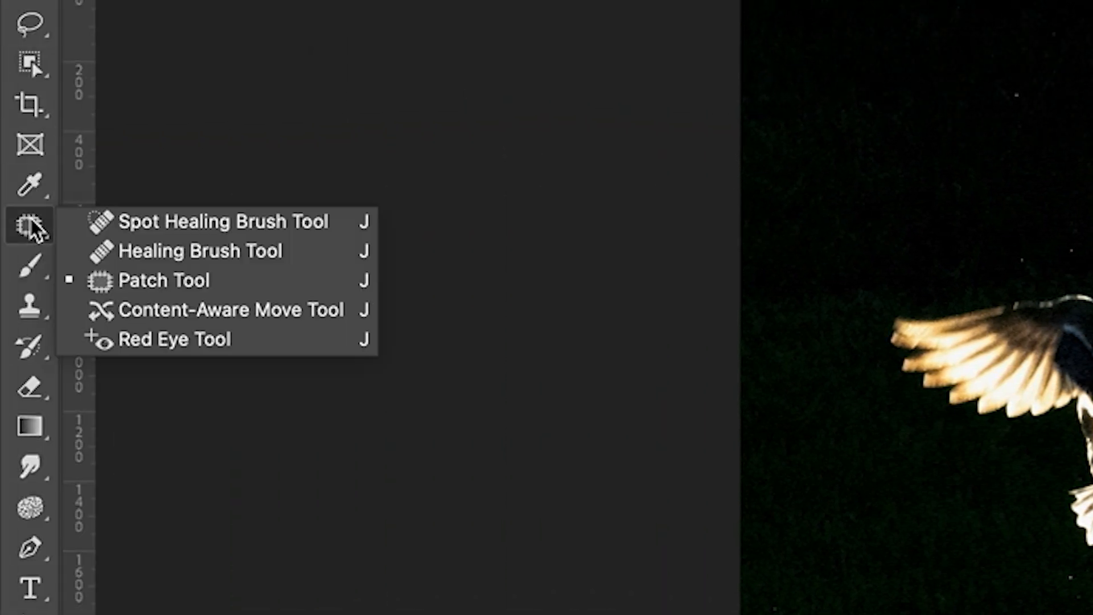
{"action": "mouse_move", "coordinate": [171, 269]}
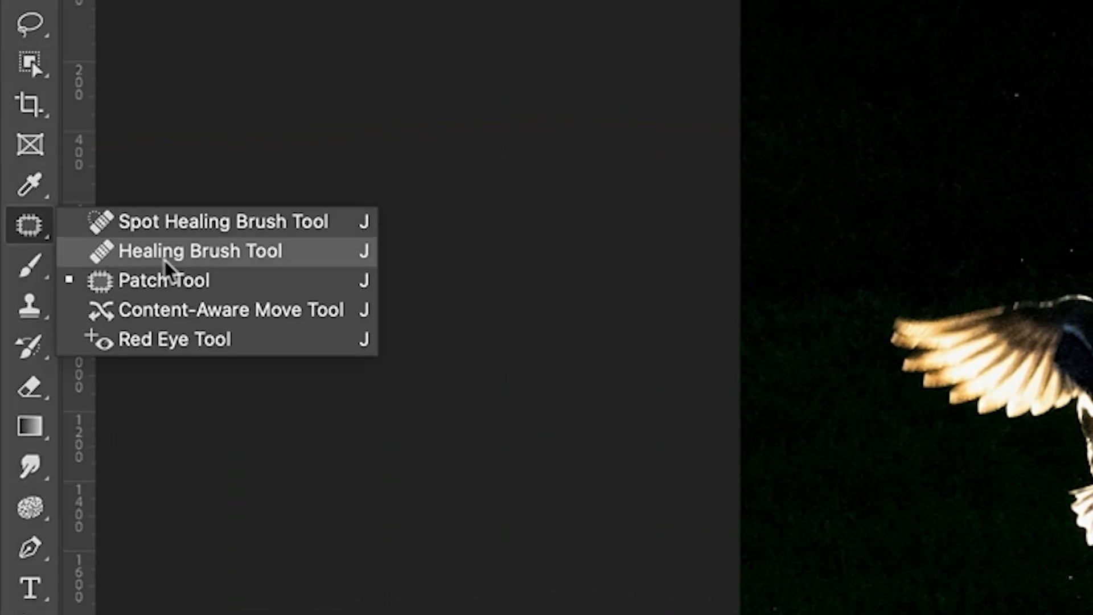
Choose the Healing Brush Tool from the Patch tool flyout for spot touch-ups.
{"action": "left_click", "coordinate": [201, 251]}
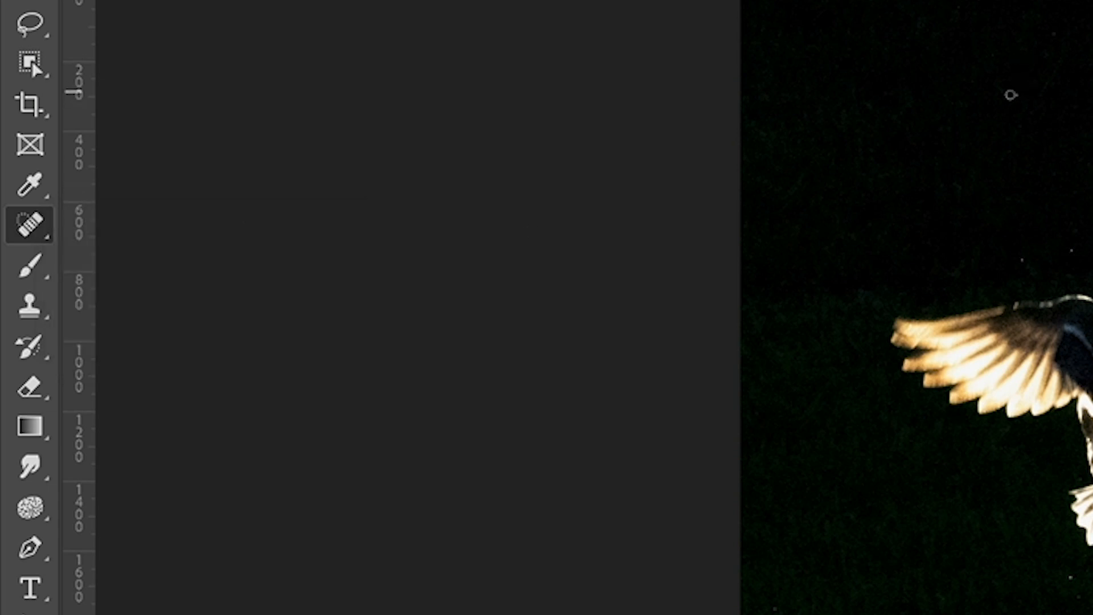